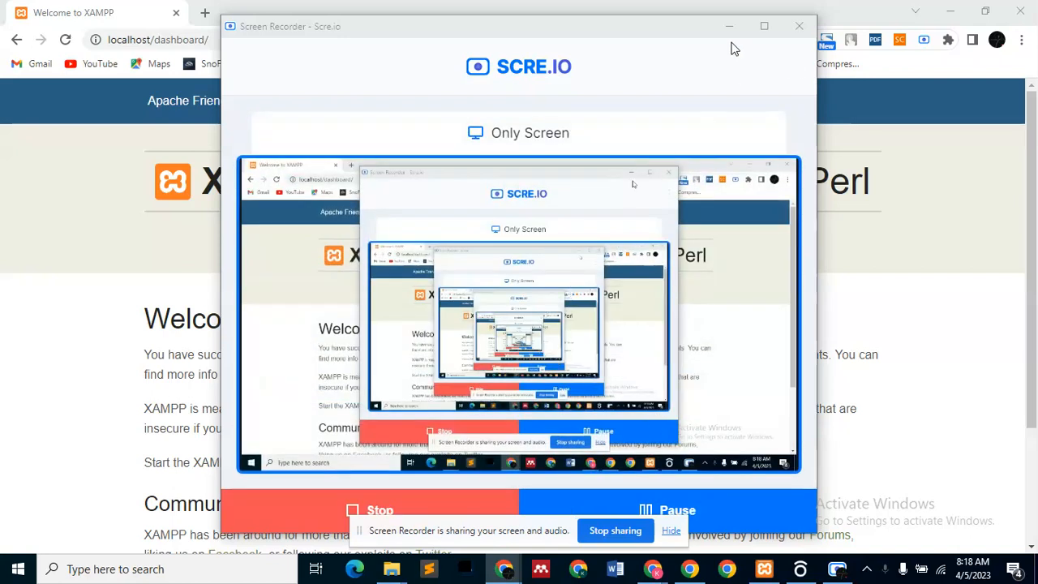
pyautogui.moveTo(728, 26)
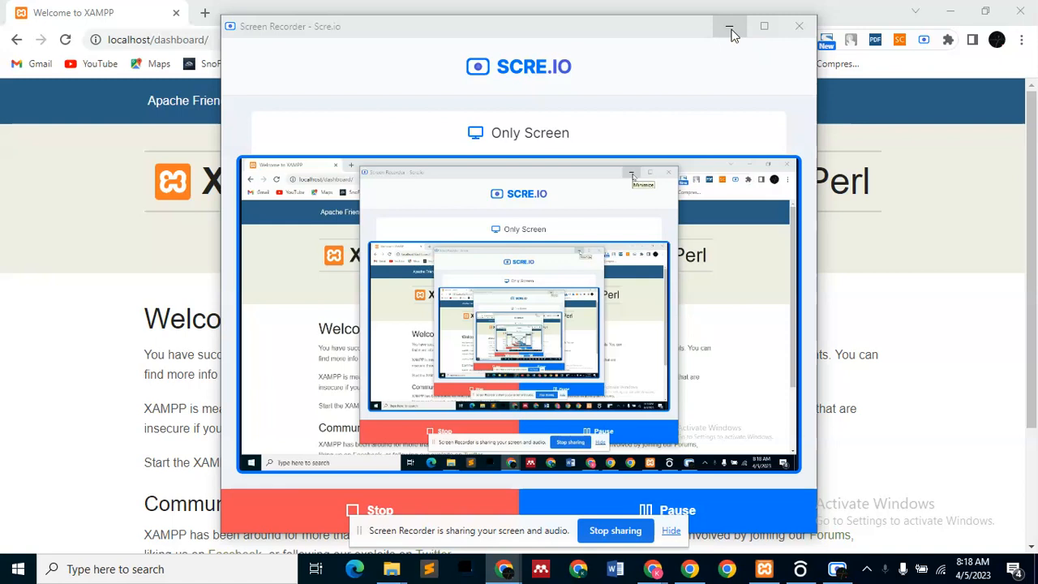
# - Minimize the Scre.io recorder window to reveal the XAMPP welcome page on localhost
pyautogui.click(731, 26)
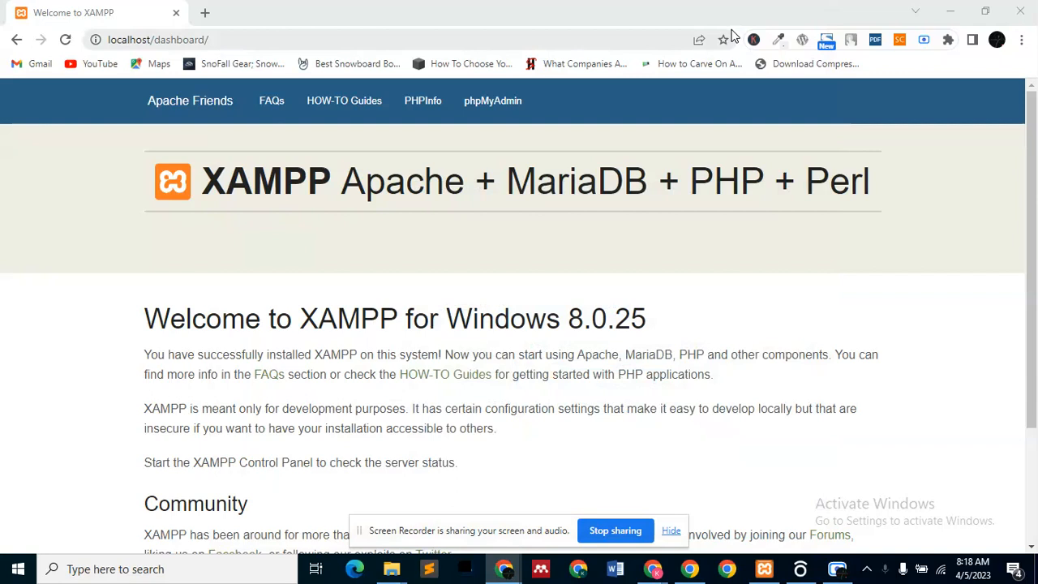
pyautogui.moveTo(701, 228)
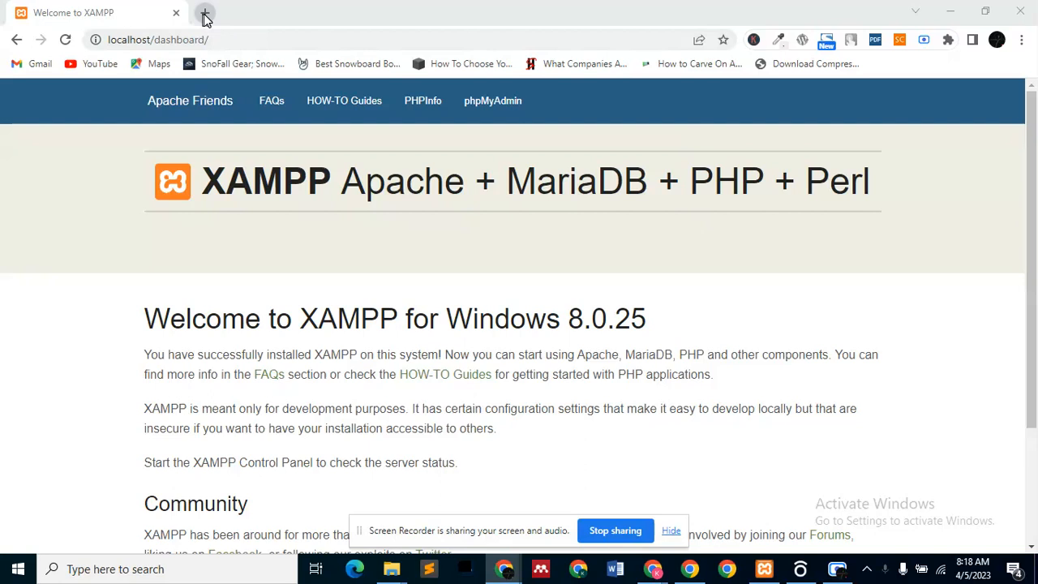
pyautogui.moveTo(205, 14)
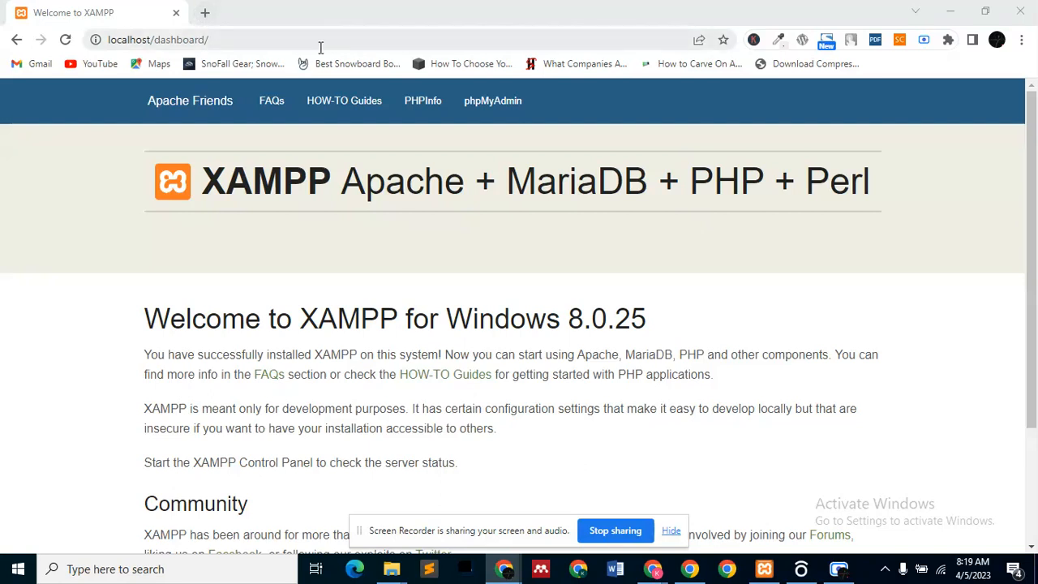
pyautogui.moveTo(771, 519)
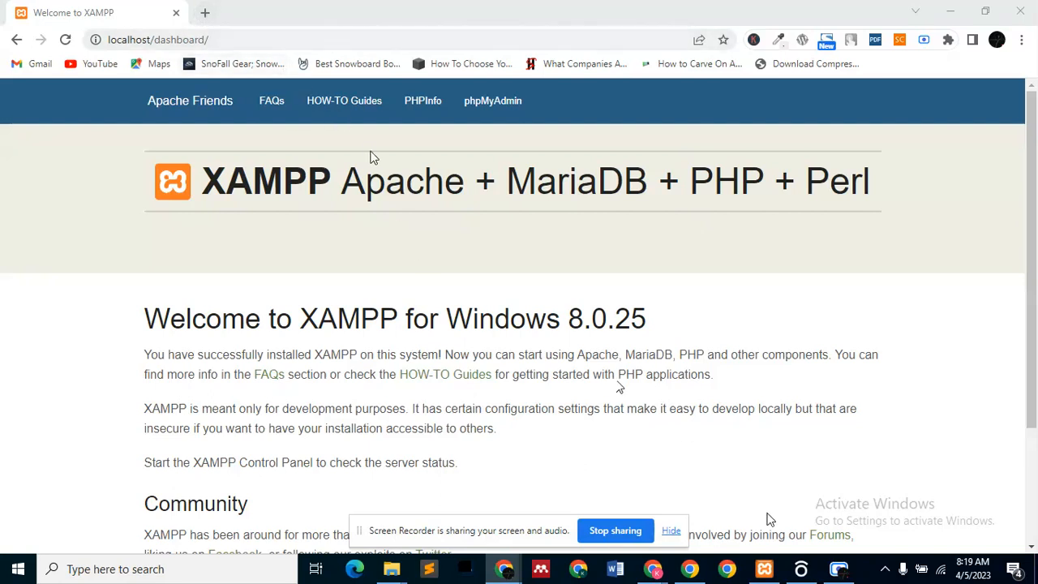
pyautogui.moveTo(687, 458)
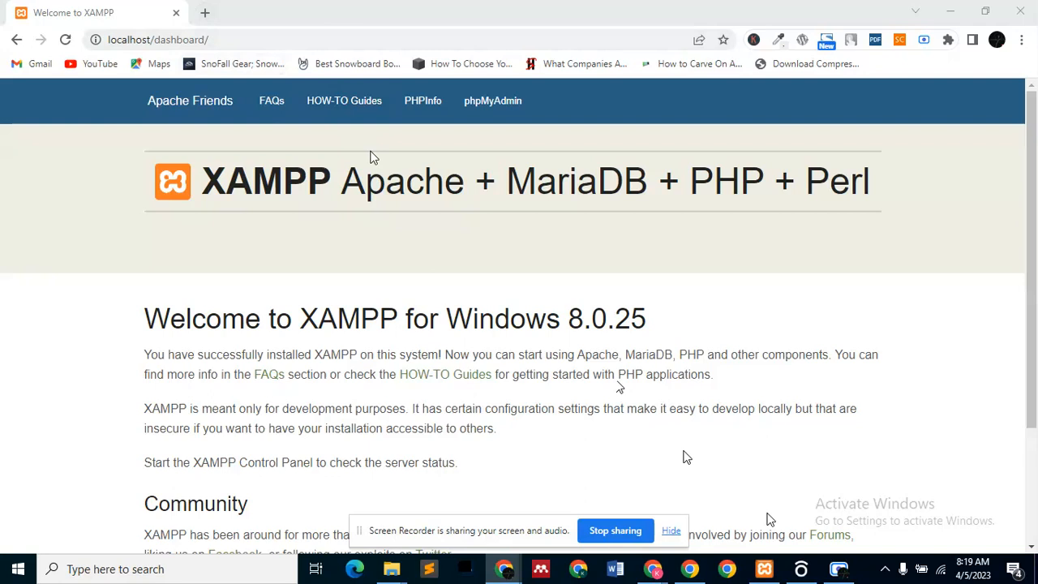
pyautogui.moveTo(371, 207)
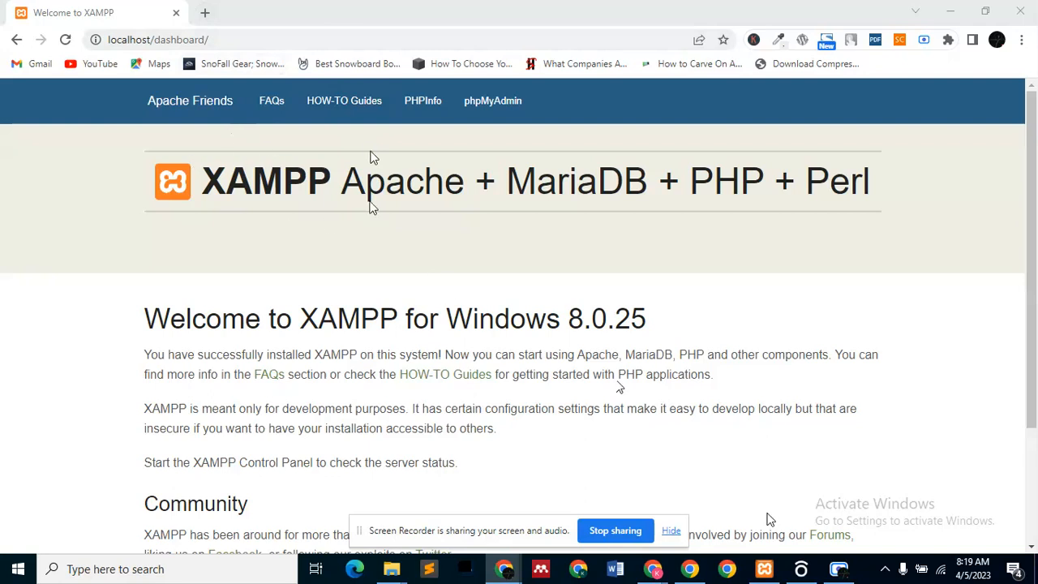
pyautogui.moveTo(306, 234)
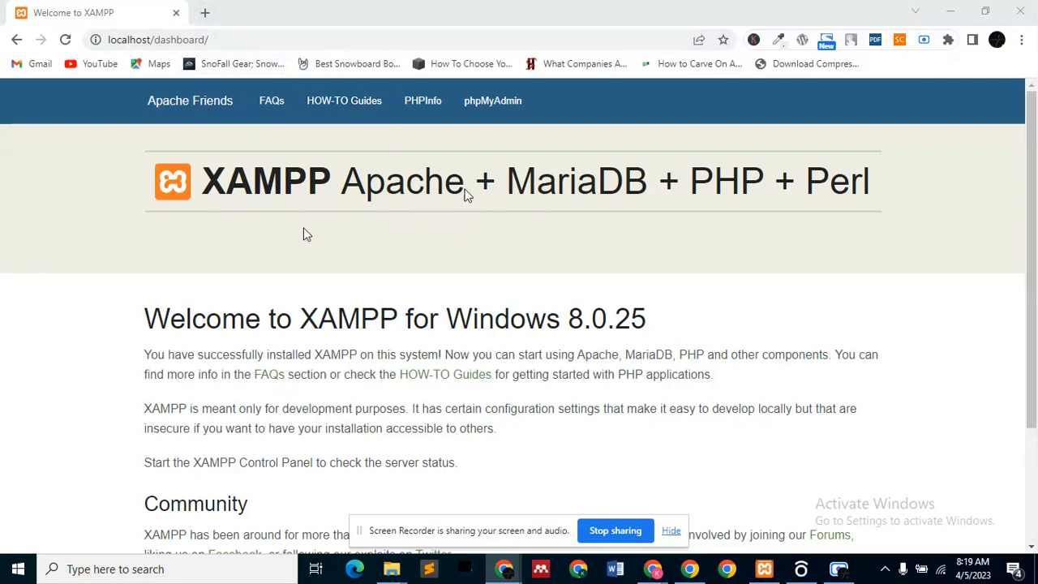
pyautogui.moveTo(702, 458)
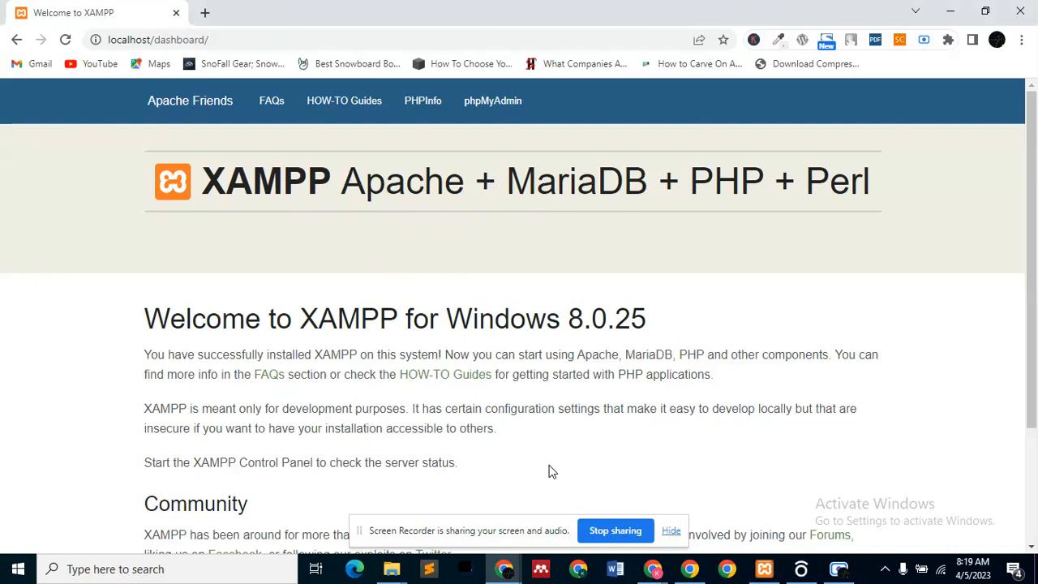
pyautogui.moveTo(555, 461)
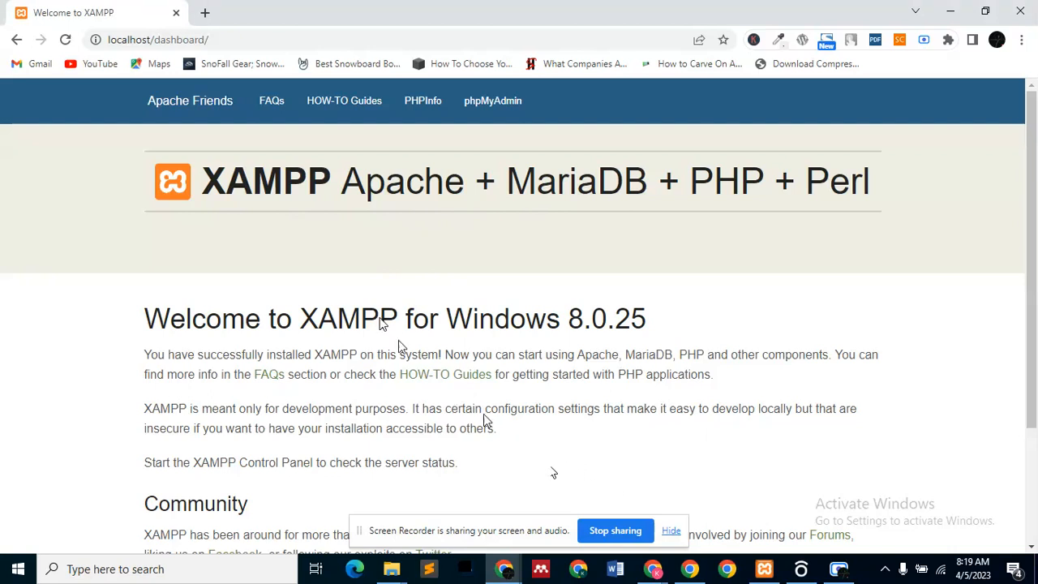
pyautogui.moveTo(631, 463)
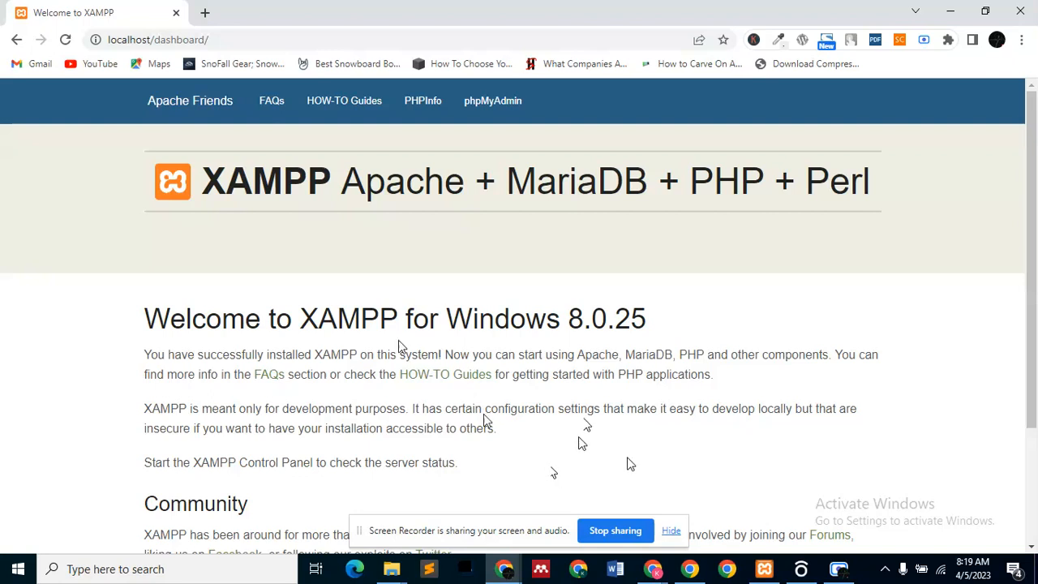
pyautogui.moveTo(554, 472)
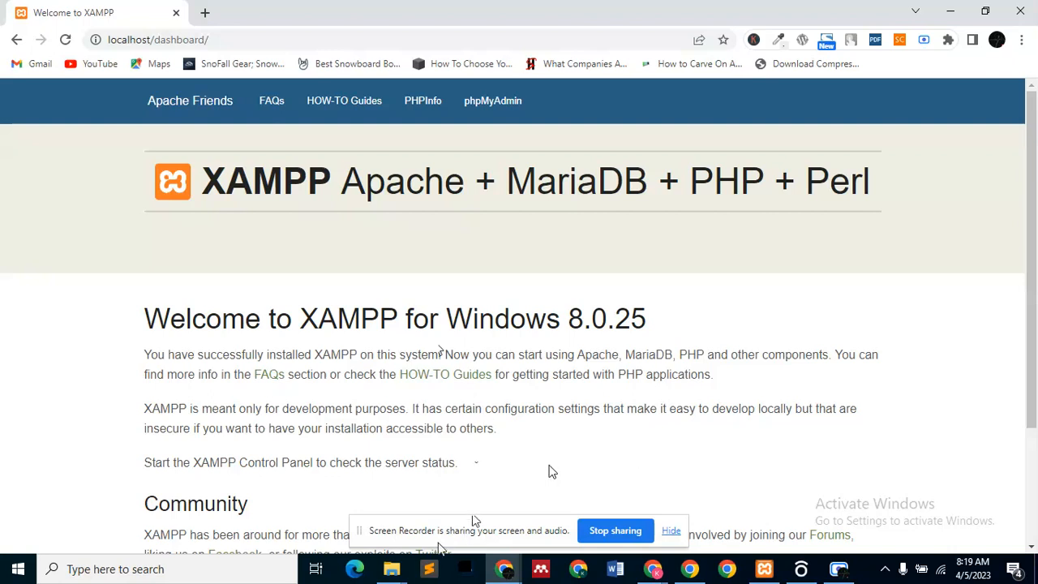
pyautogui.moveTo(390, 571)
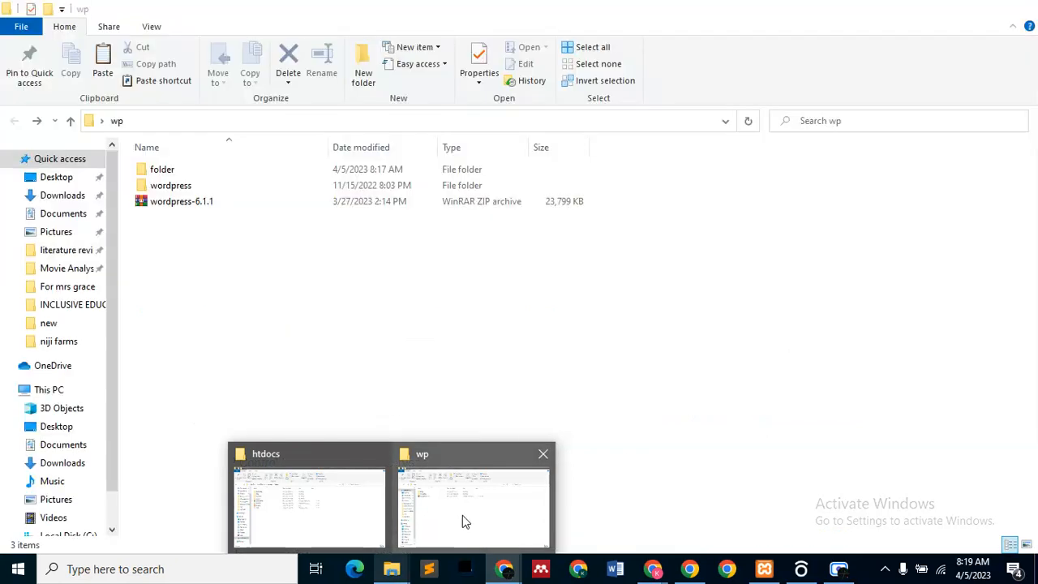
pyautogui.moveTo(456, 517)
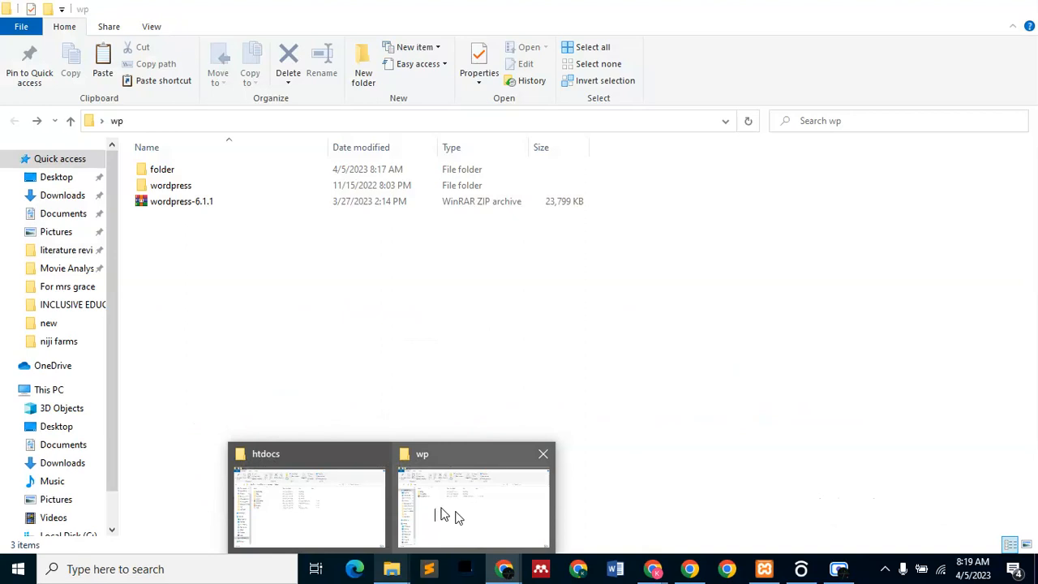
pyautogui.moveTo(473, 518)
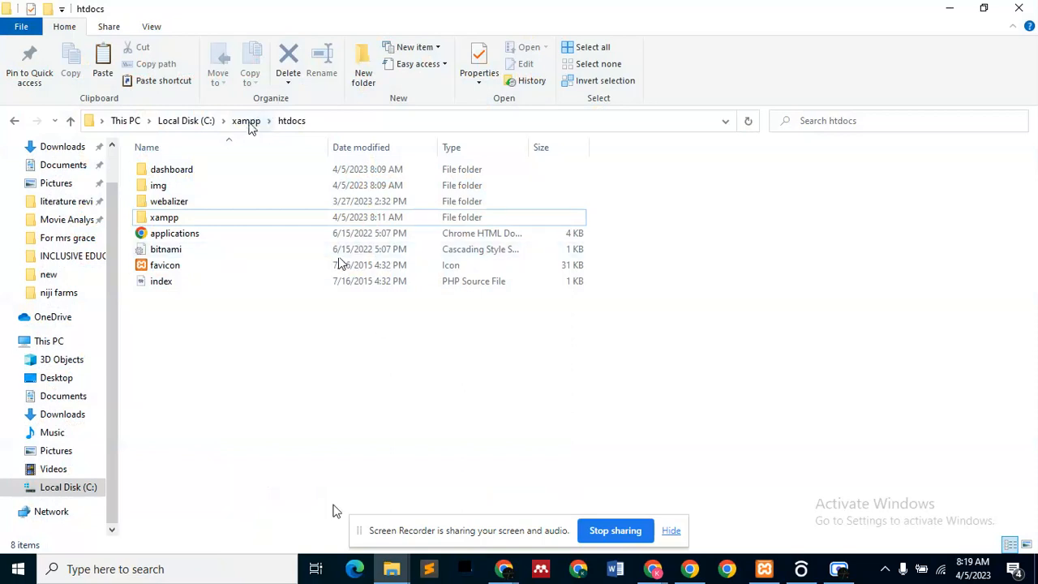
# - Go up to xampp, open htdocs, and select all eight items inside it
pyautogui.click(245, 120)
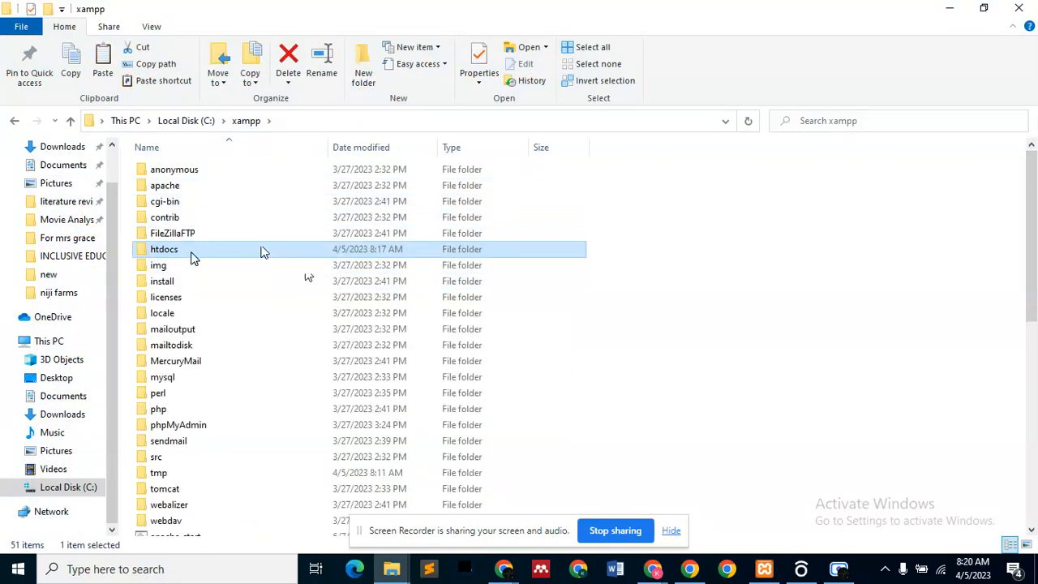
pyautogui.moveTo(176, 256)
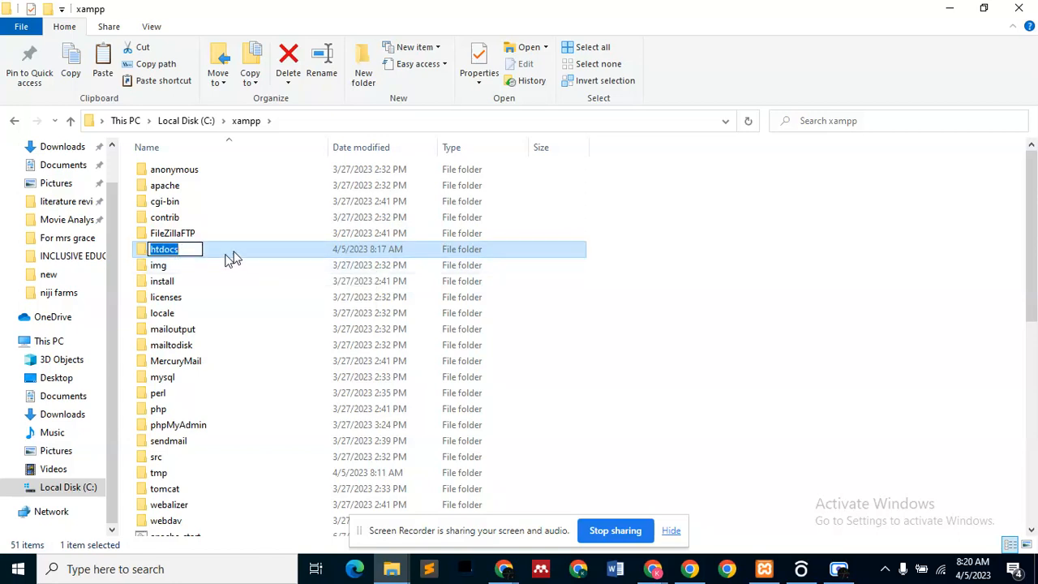
pyautogui.doubleClick(165, 249)
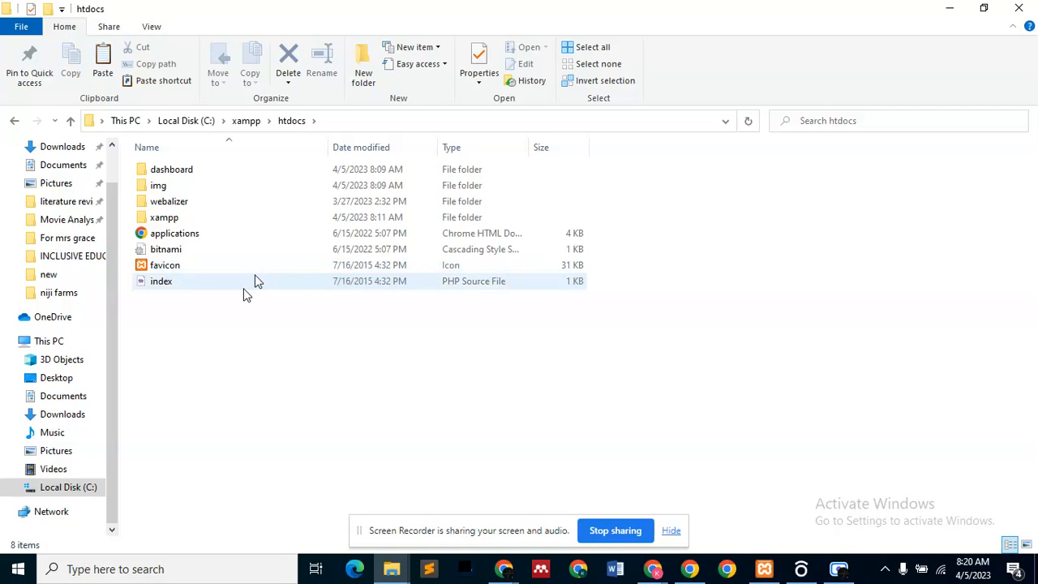
pyautogui.click(161, 281)
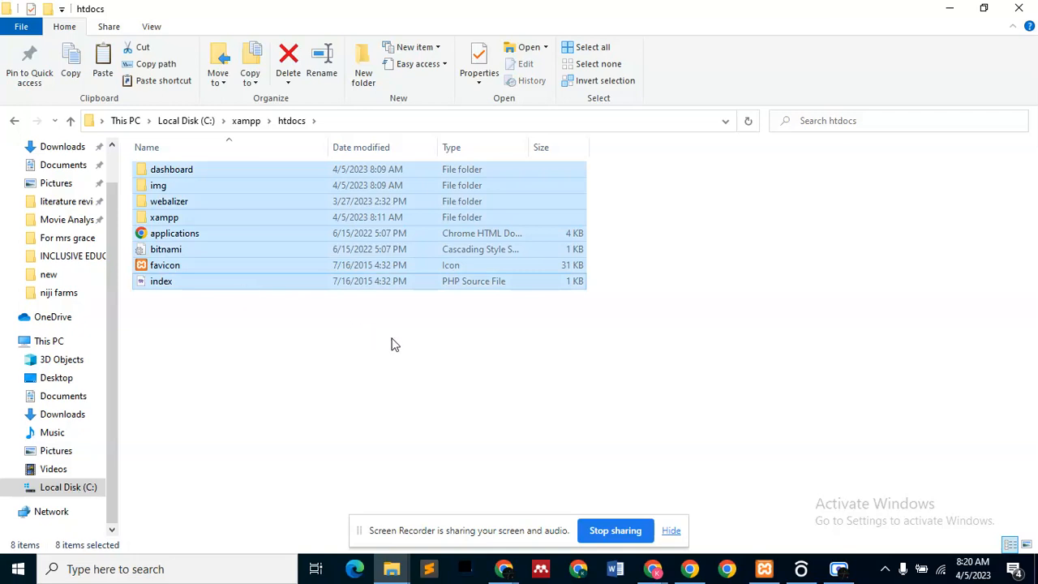
# - Delete all eight items in htdocs, leaving the folder empty
pyautogui.click(288, 57)
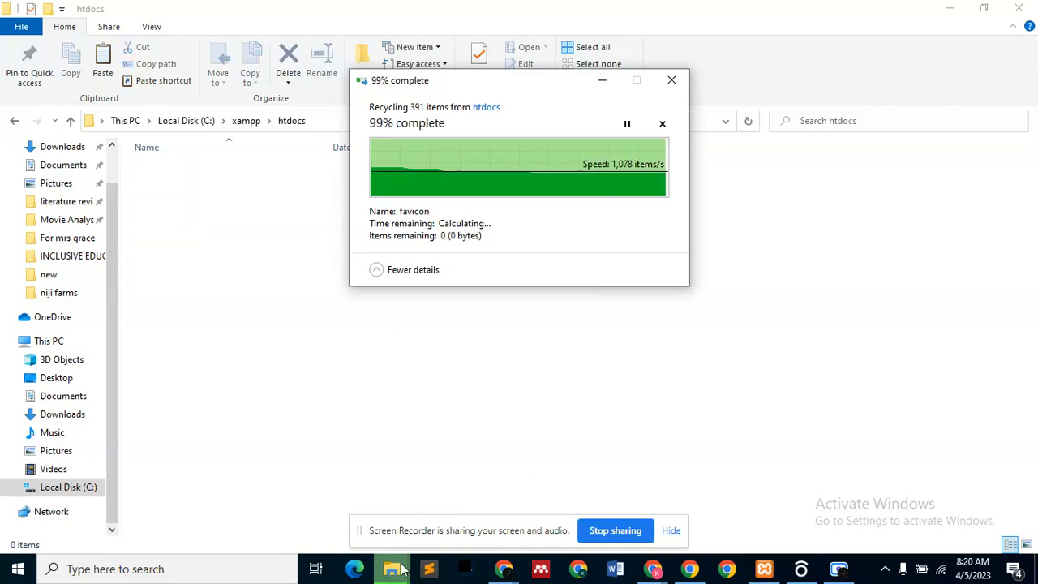
pyautogui.moveTo(393, 569)
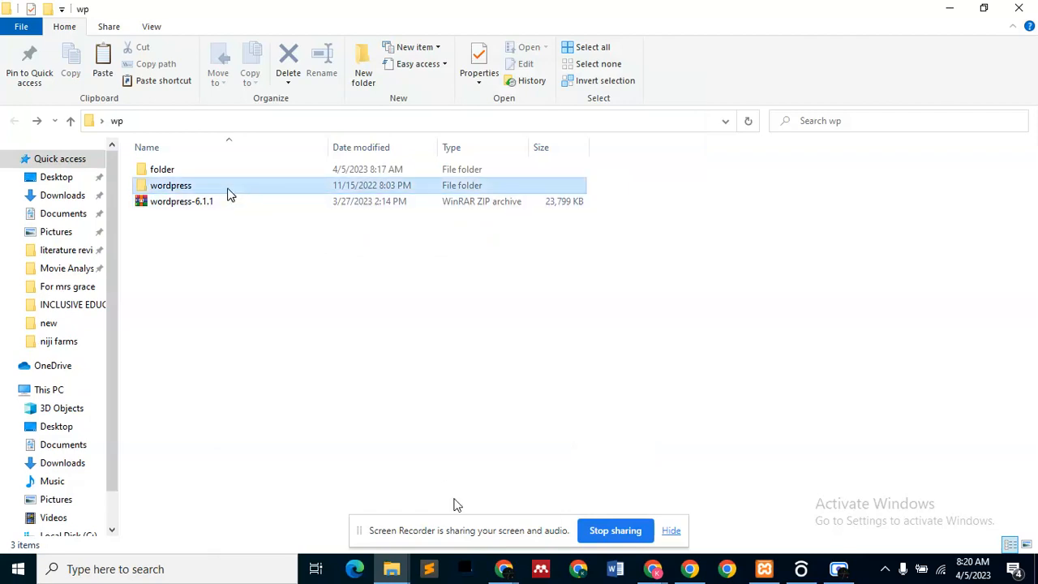
# - Copy the wordpress folder from wp into C:\xampp\htdocs
pyautogui.click(171, 185)
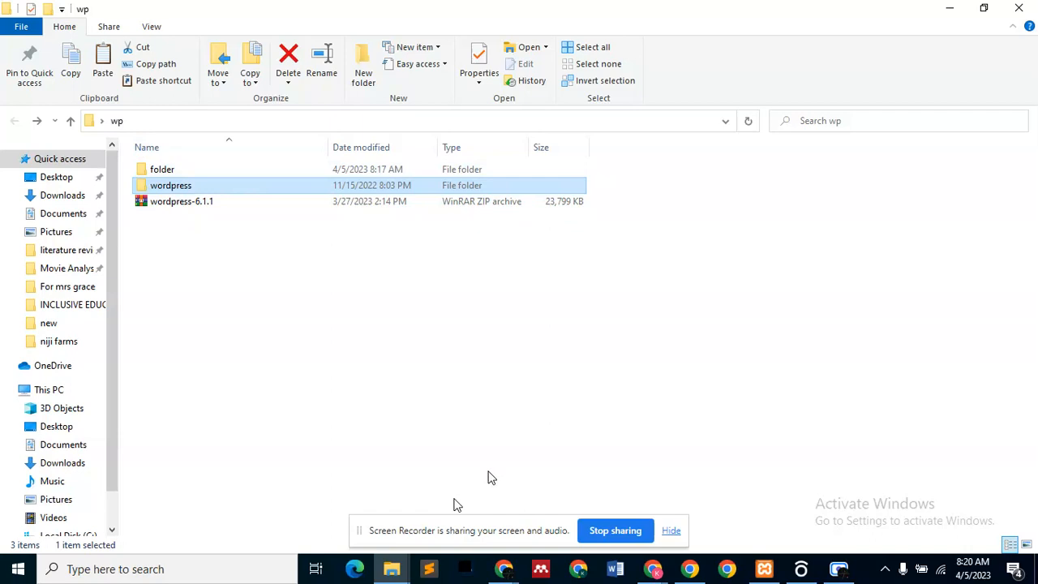
pyautogui.rightClick(171, 185)
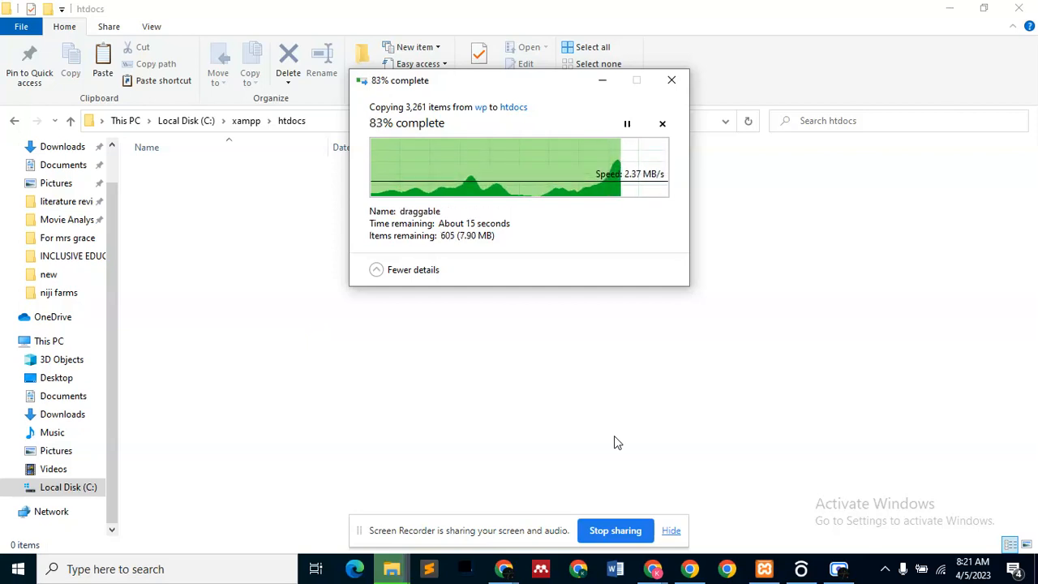
pyautogui.moveTo(317, 331)
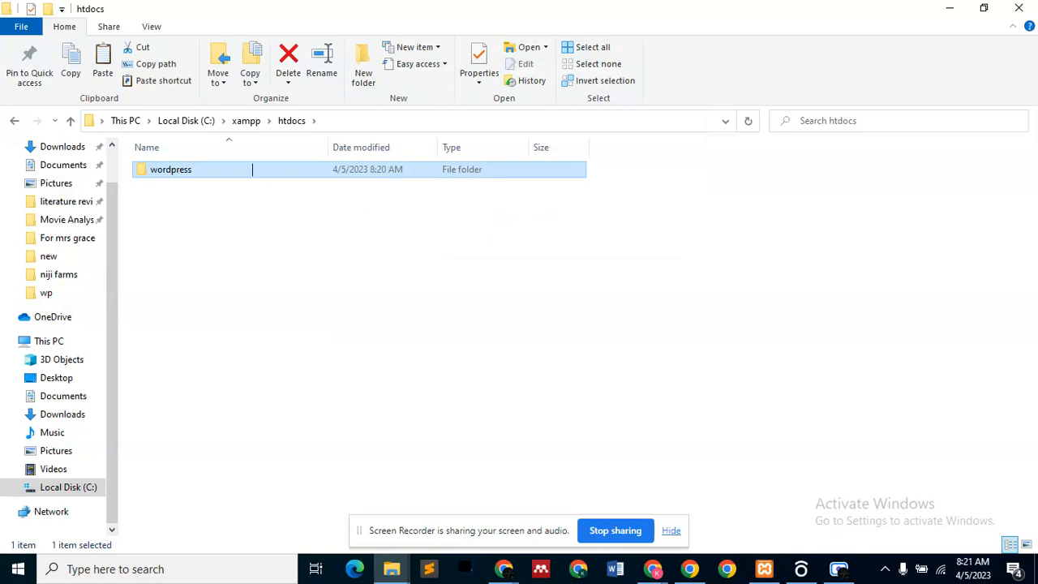
# - Move the wordpress folder's contents up into htdocs and remove the empty wordpress folder
pyautogui.press('F2')
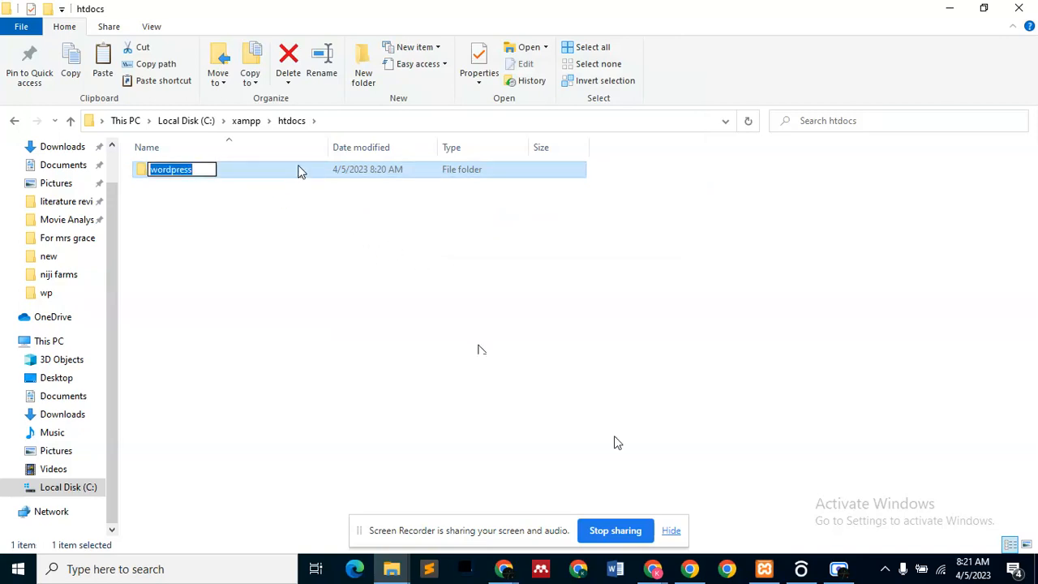
pyautogui.press('Enter')
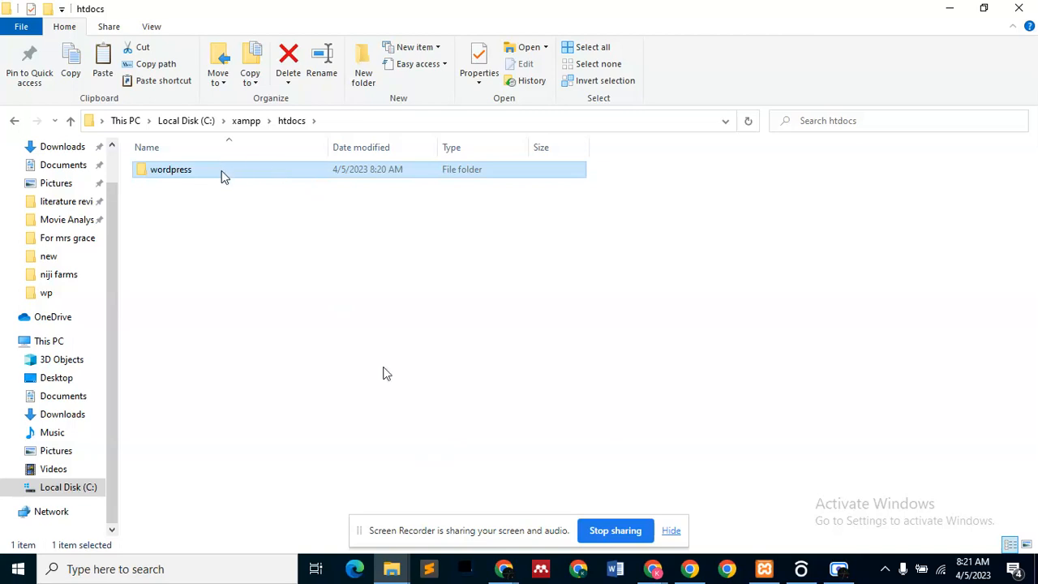
pyautogui.doubleClick(171, 169)
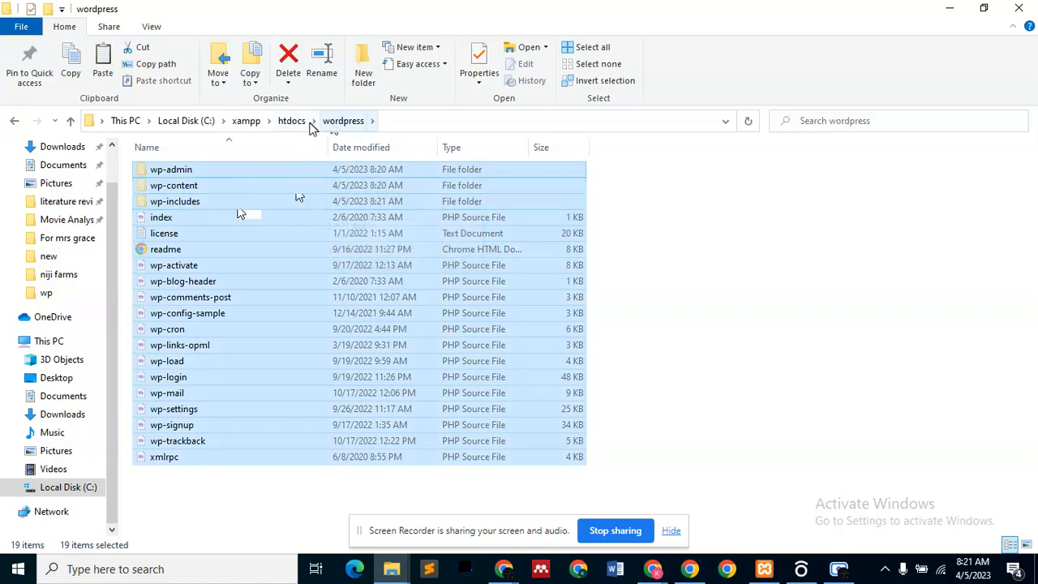
pyautogui.click(291, 120)
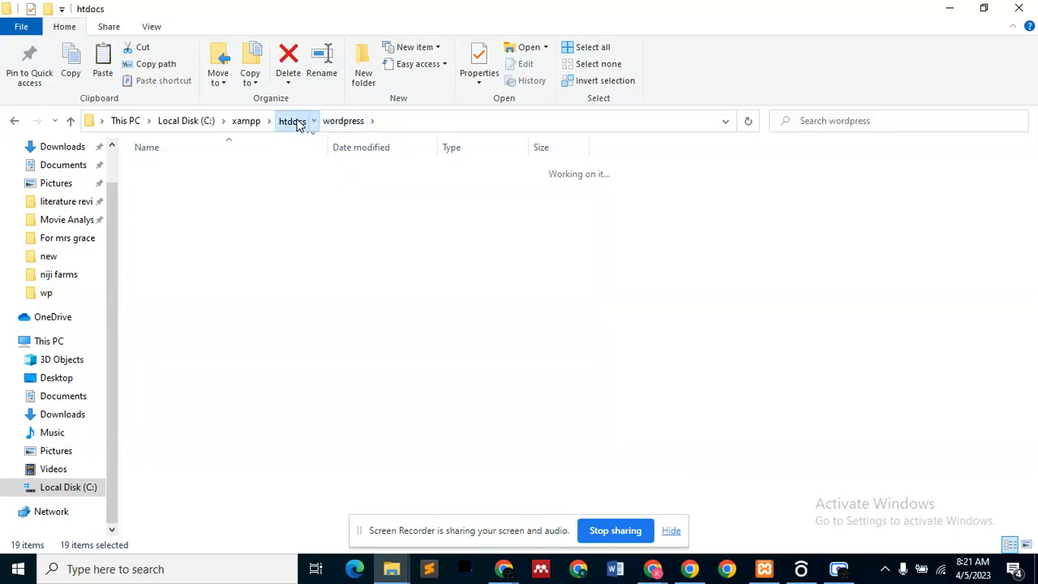
pyautogui.click(291, 120)
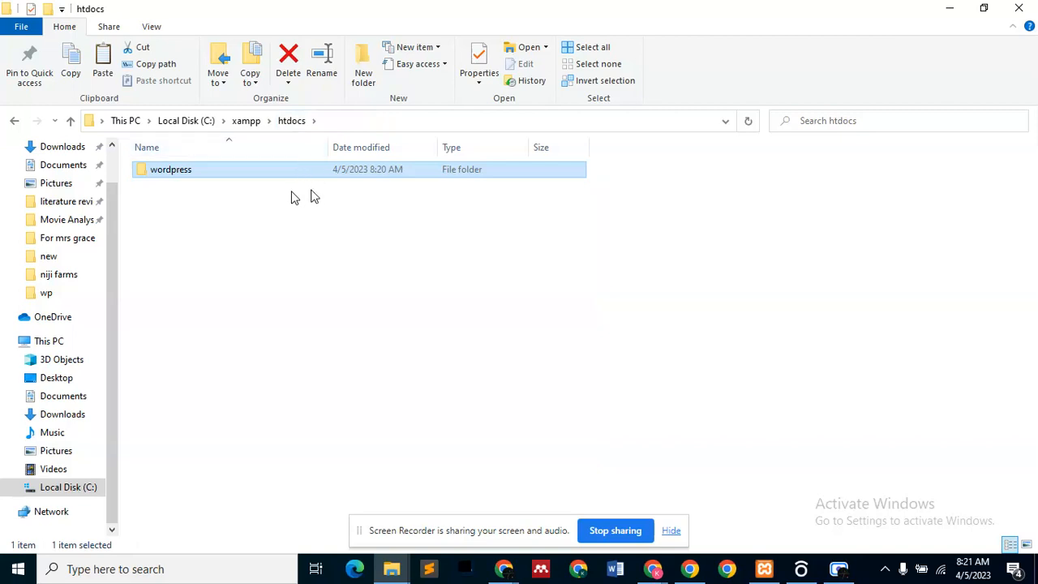
pyautogui.click(345, 256)
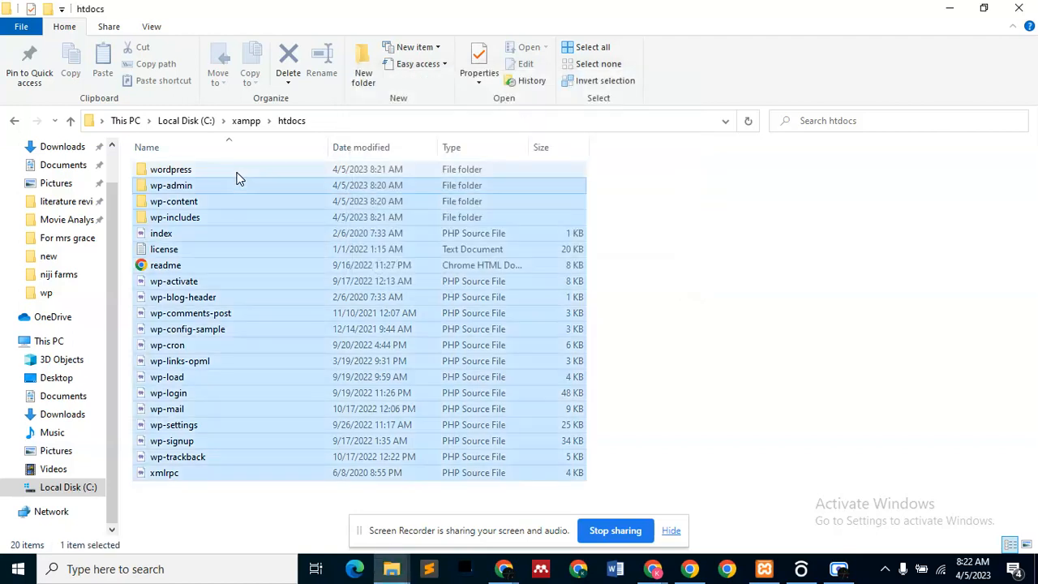
pyautogui.doubleClick(171, 169)
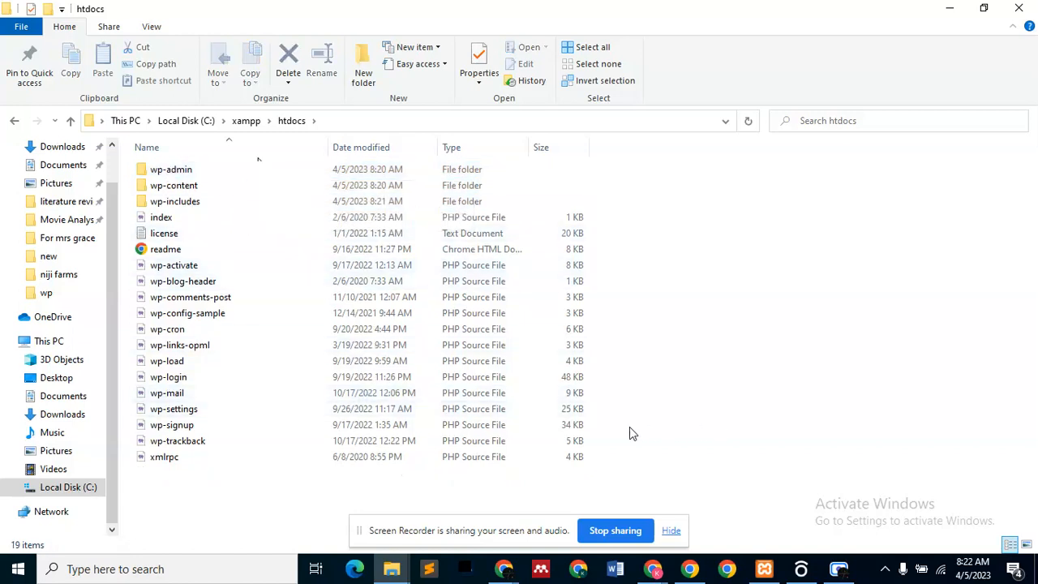
pyautogui.moveTo(392, 570)
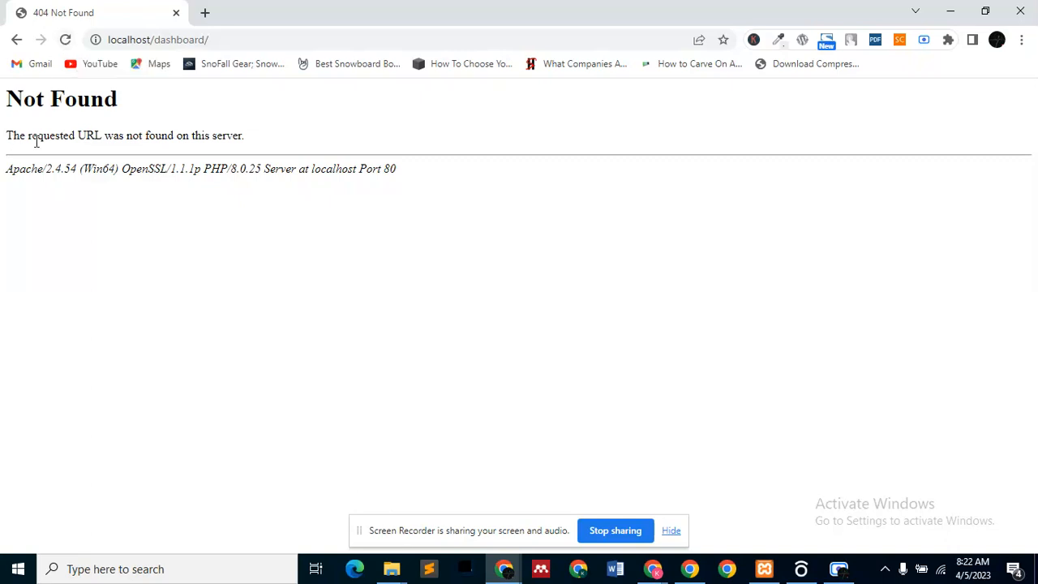
pyautogui.moveTo(215, 172)
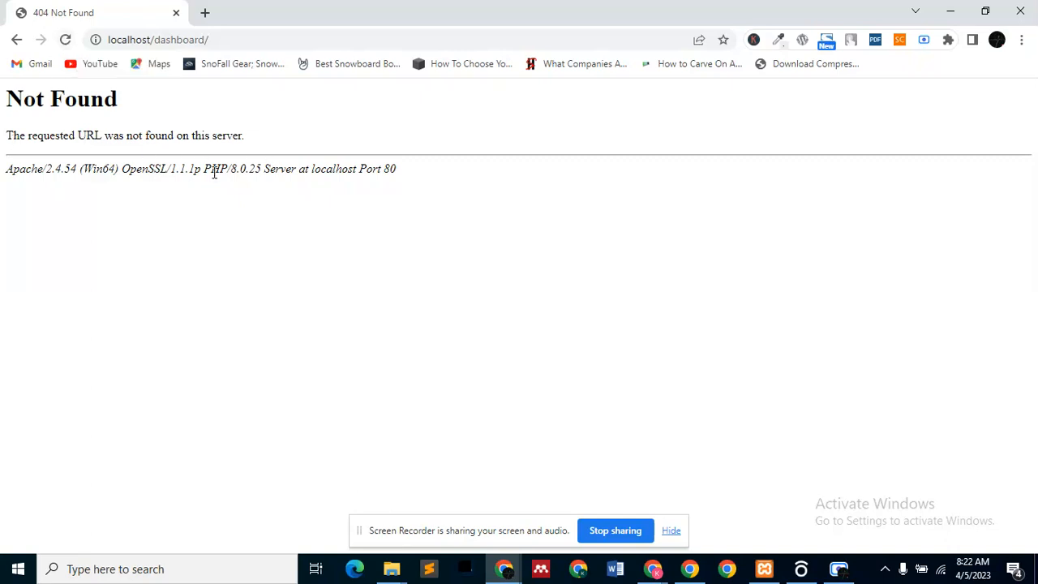
pyautogui.moveTo(237, 101)
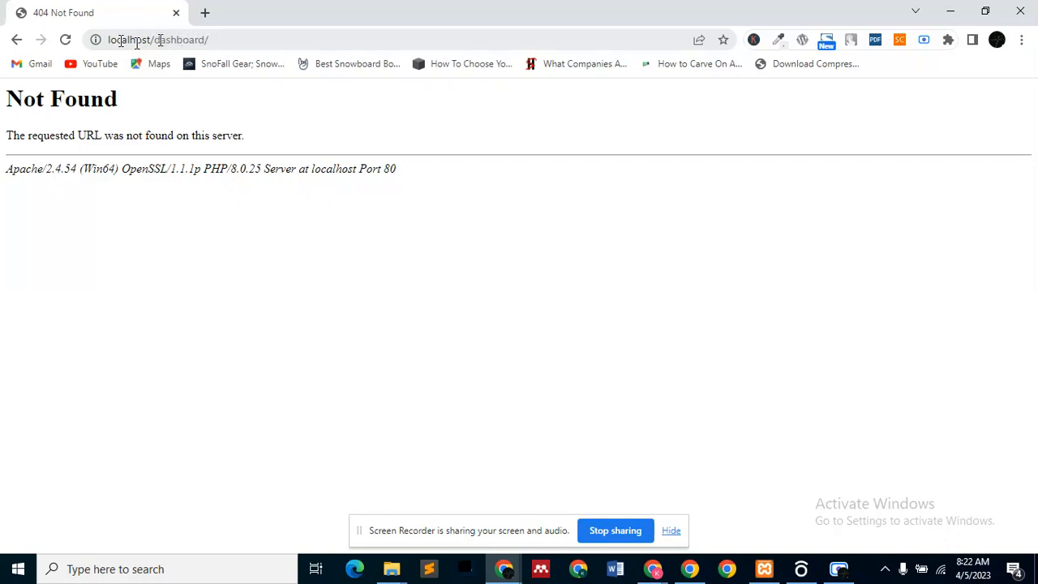
# - Check localhost/dashboard/ in Chrome, getting 404 Not Found, while switching back to htdocs
pyautogui.doubleClick(177, 39)
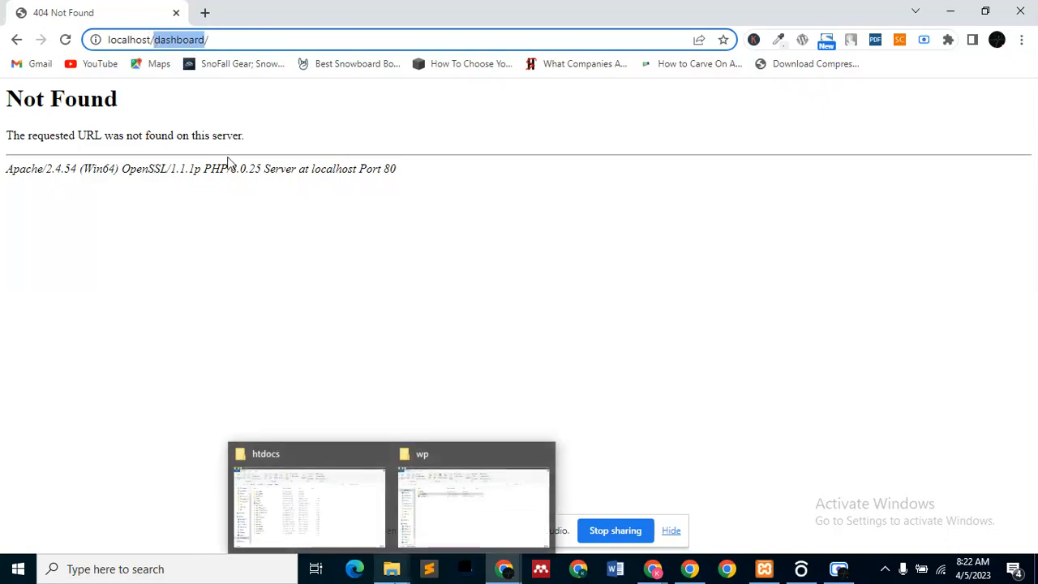
pyautogui.click(309, 515)
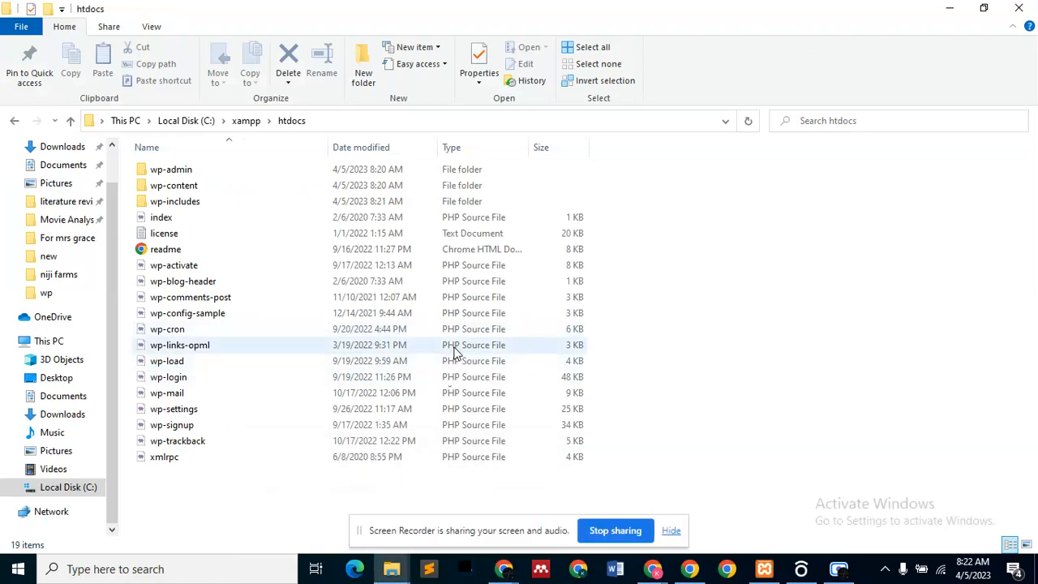
pyautogui.moveTo(452, 392)
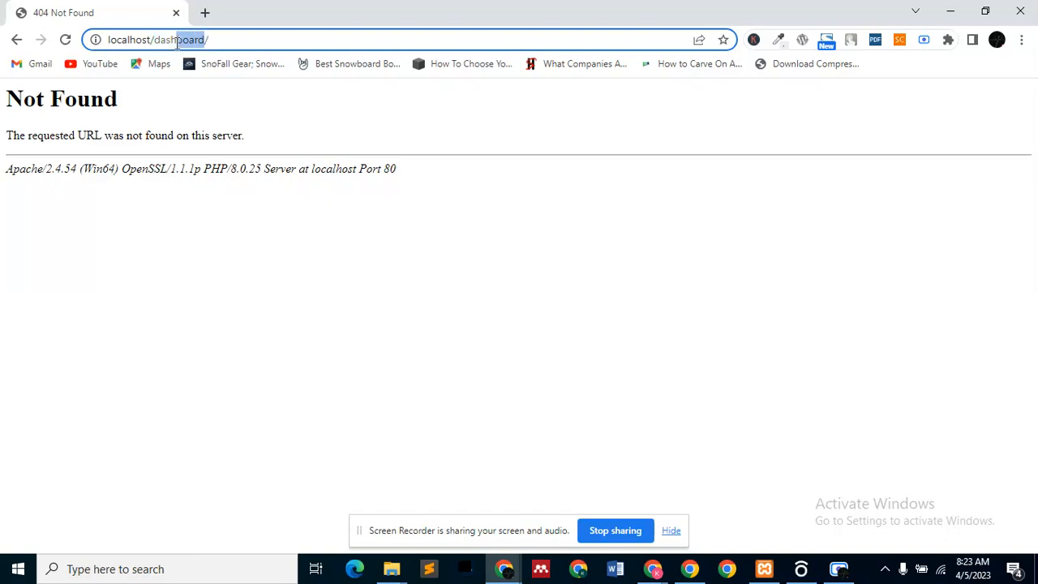
pyautogui.doubleClick(170, 38)
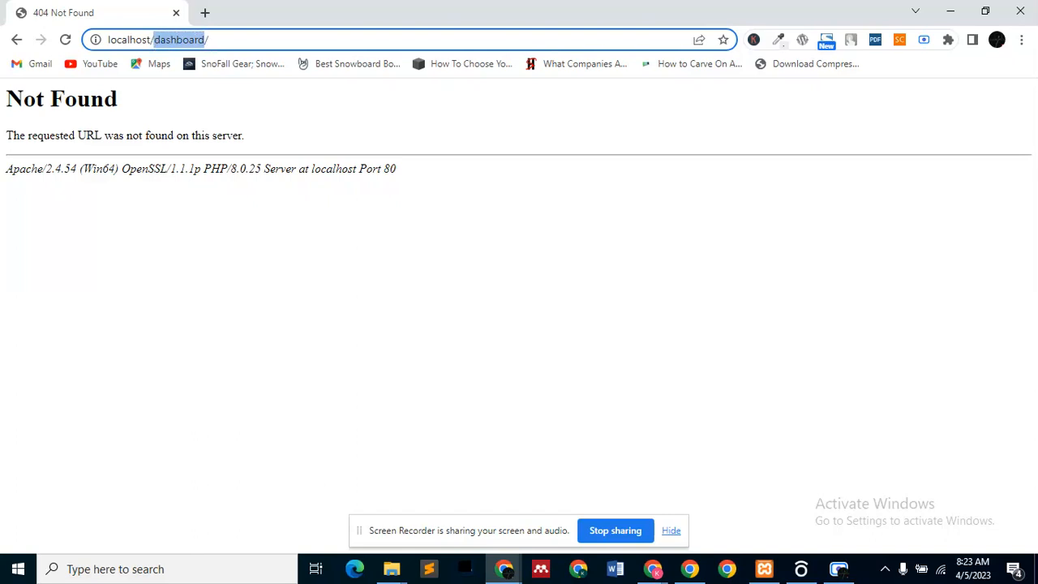
pyautogui.click(392, 570)
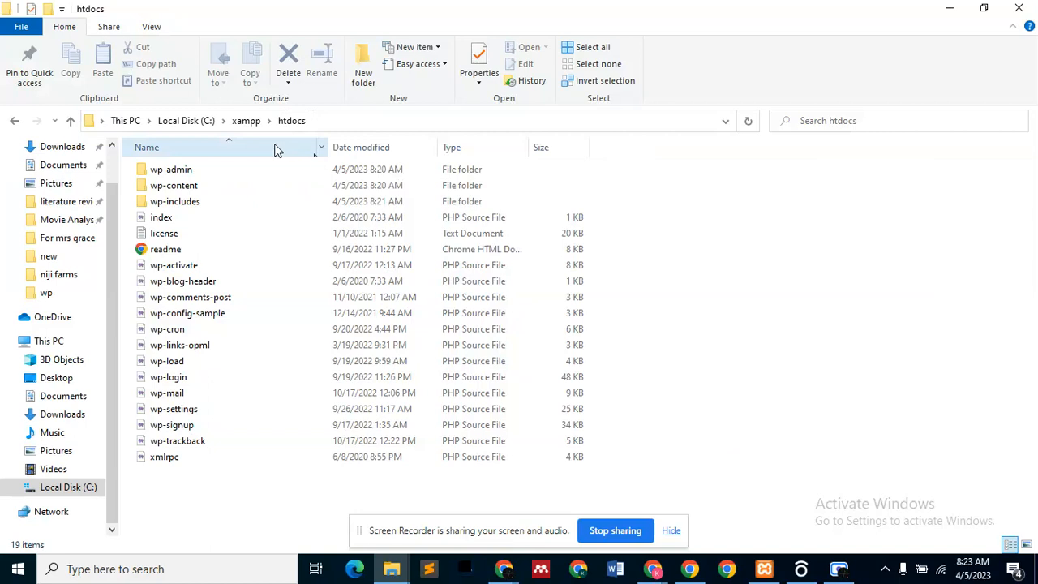
pyautogui.moveTo(290, 185)
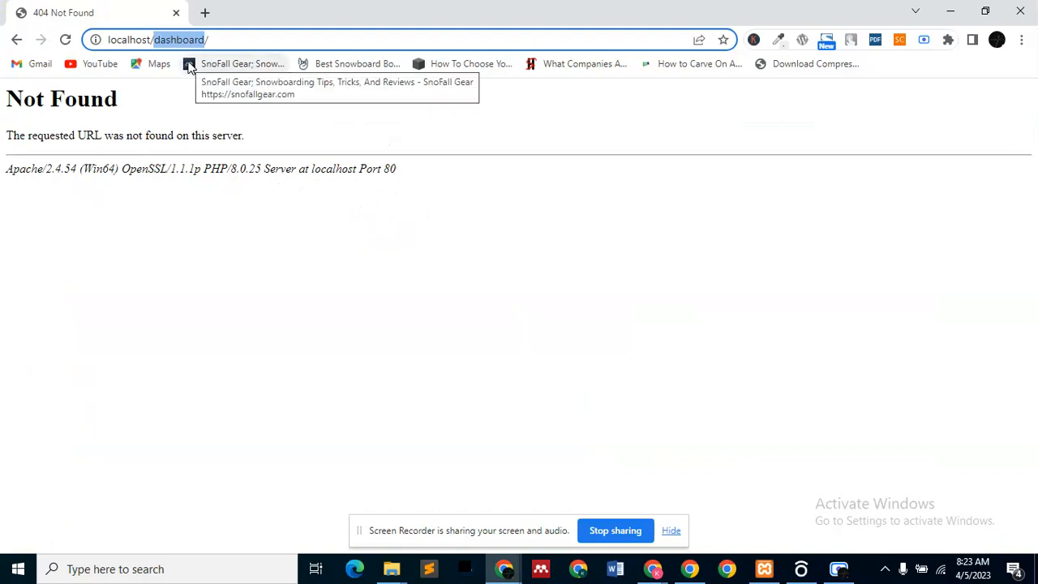
pyautogui.moveTo(243, 64)
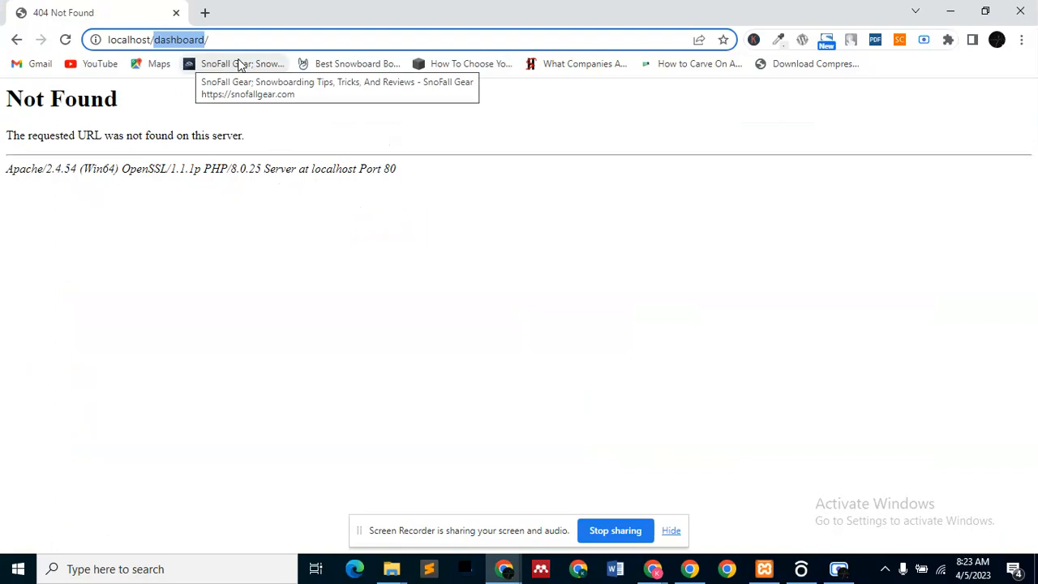
pyautogui.moveTo(185, 39)
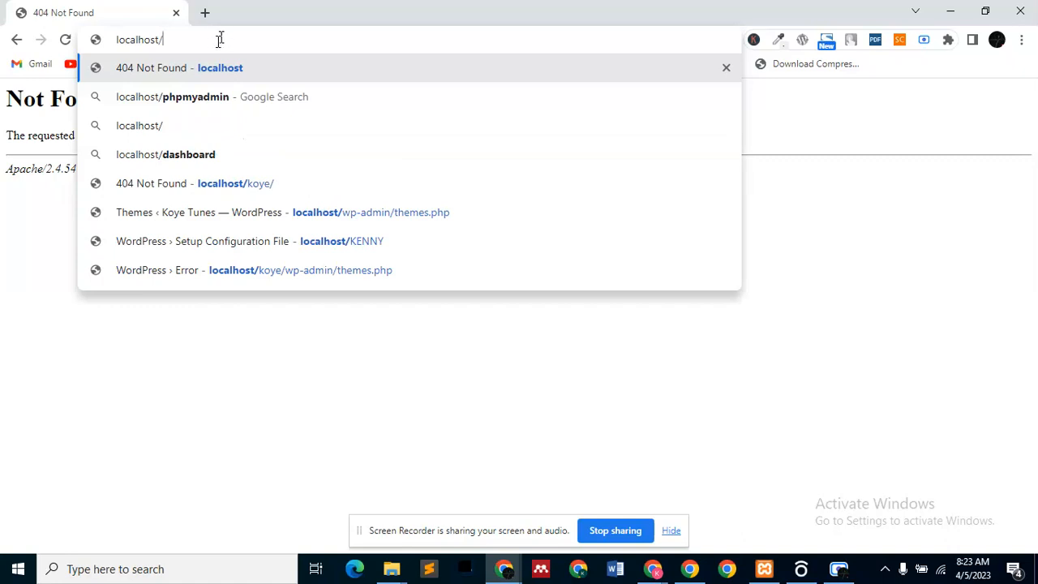
# - Load plain localhost and scroll the WordPress setup language list
pyautogui.press('Backspace')
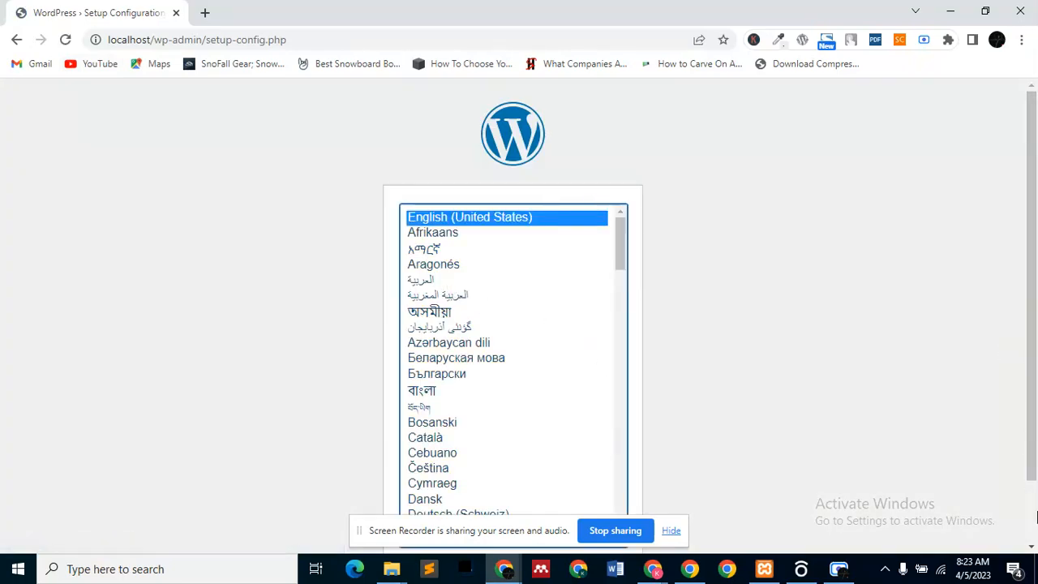
pyautogui.scroll(-3)
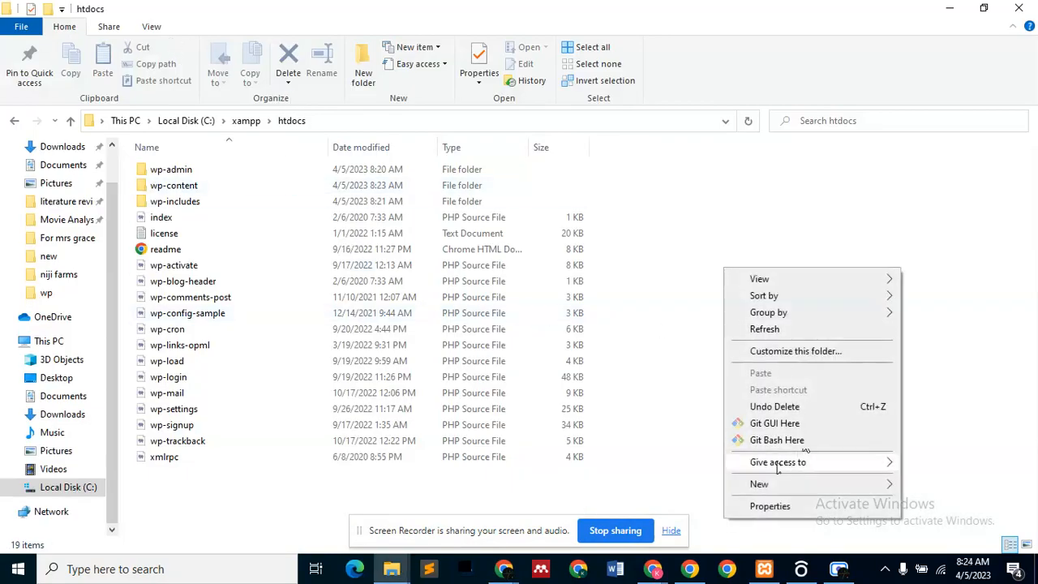
# - Create a new folder in htdocs and begin naming it 'das'
pyautogui.click(759, 484)
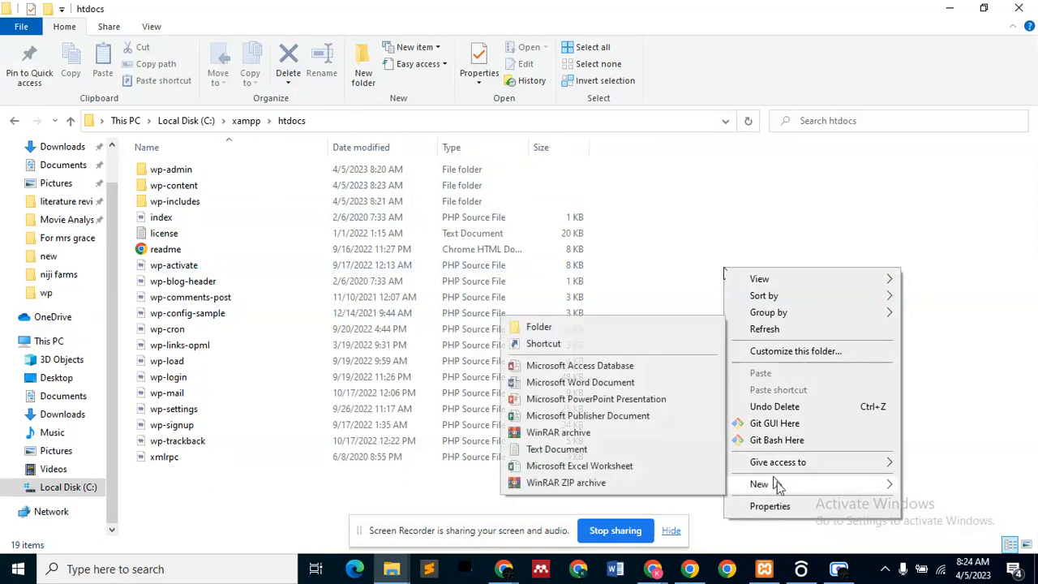
pyautogui.moveTo(554, 326)
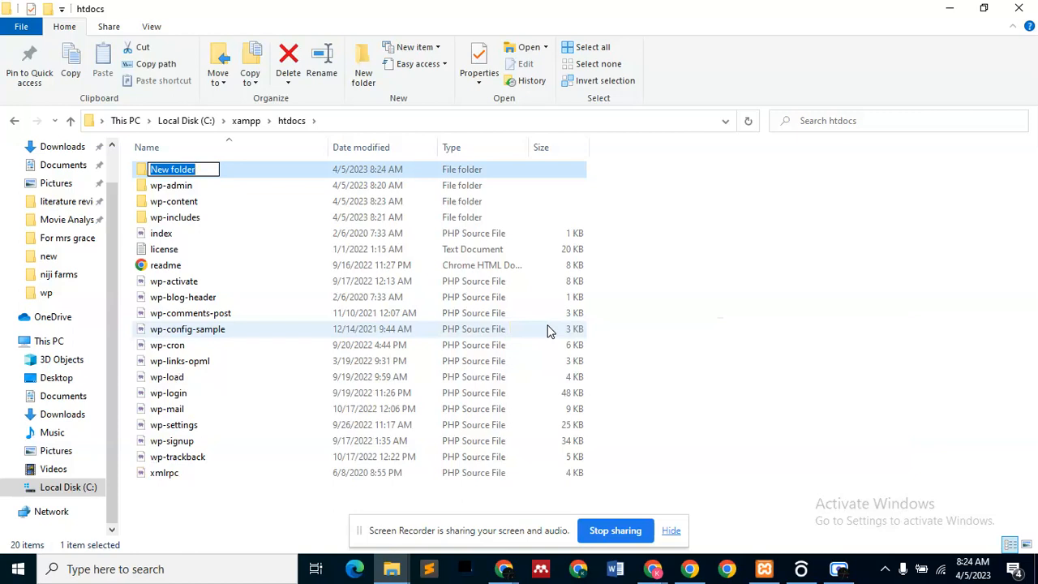
pyautogui.write('das')
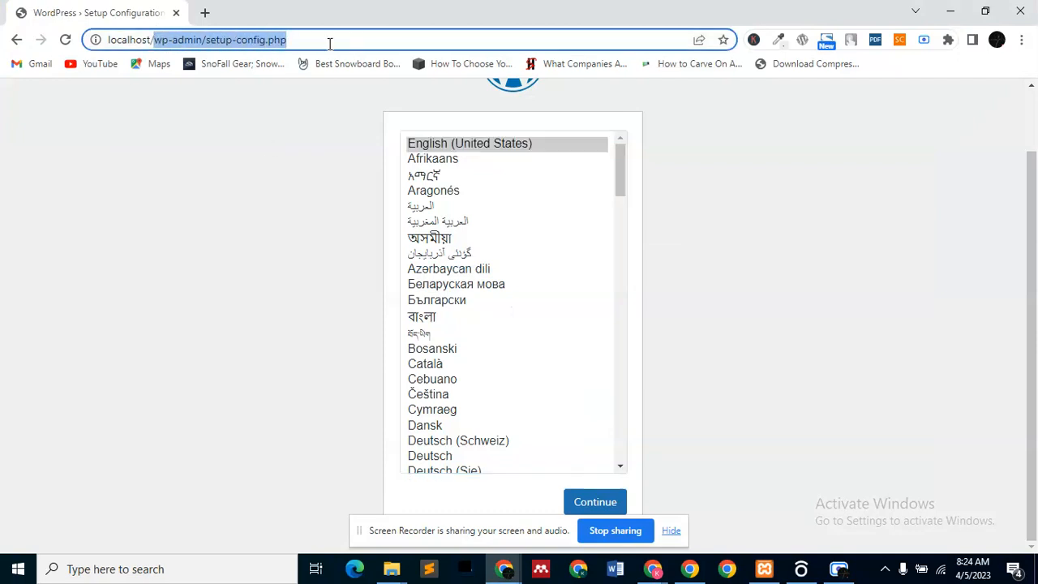
# - Load localhost/dashboard/ and scroll the resulting WordPress language selection page
pyautogui.write('localhost/dashboard/')
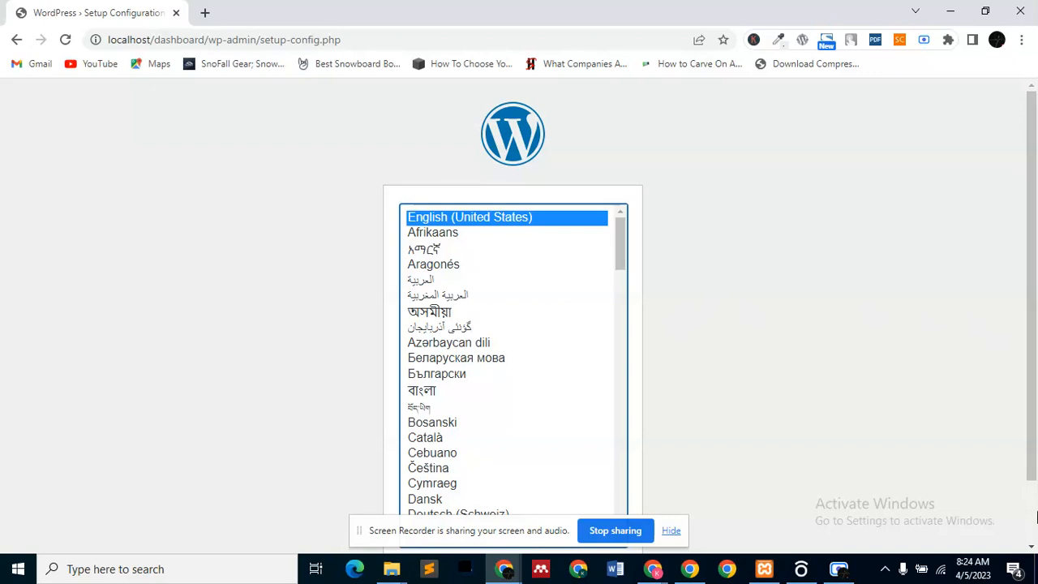
pyautogui.scroll(-3)
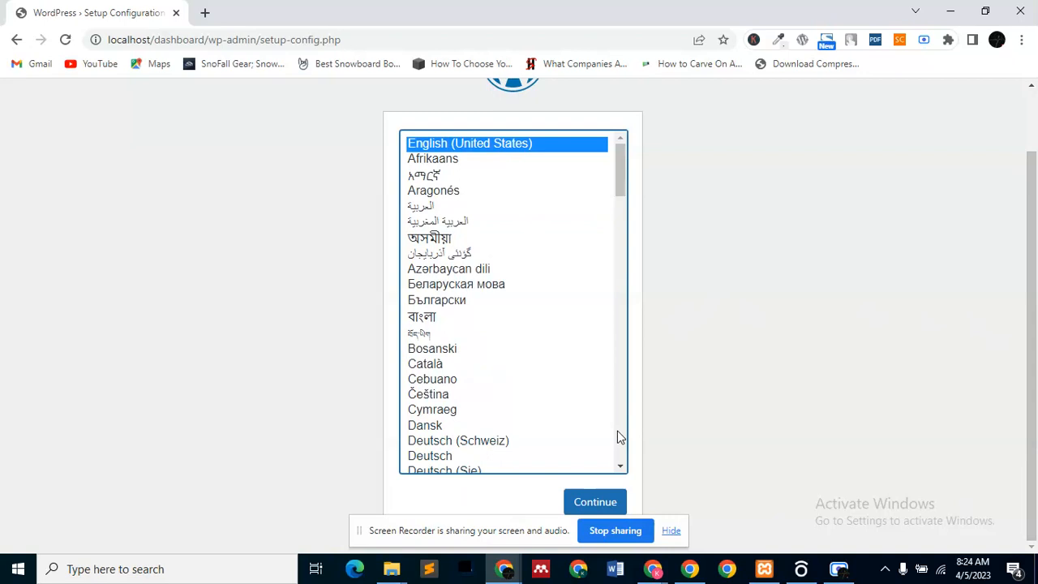
pyautogui.moveTo(646, 311)
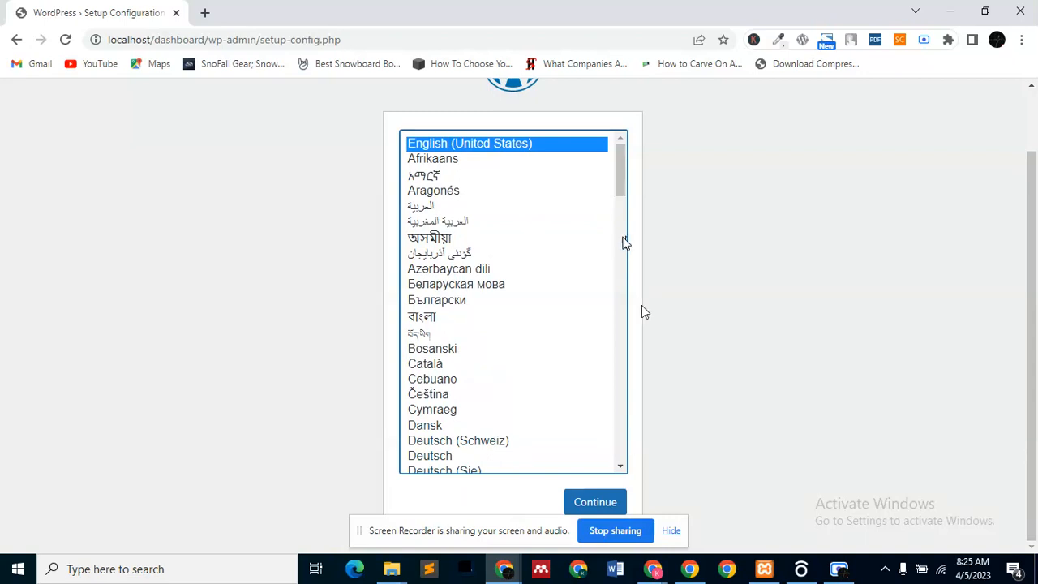
pyautogui.moveTo(609, 434)
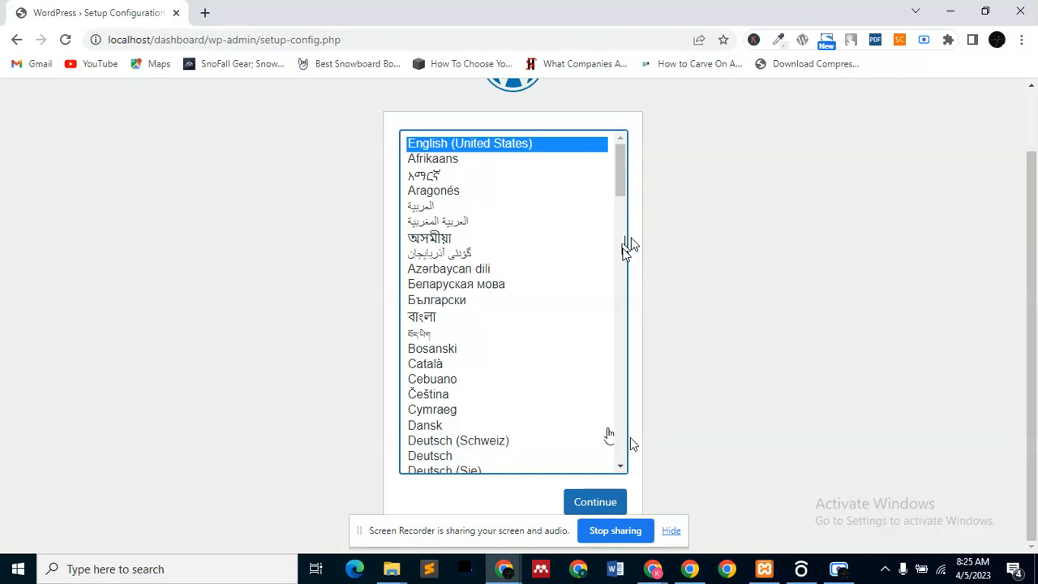
pyautogui.moveTo(644, 349)
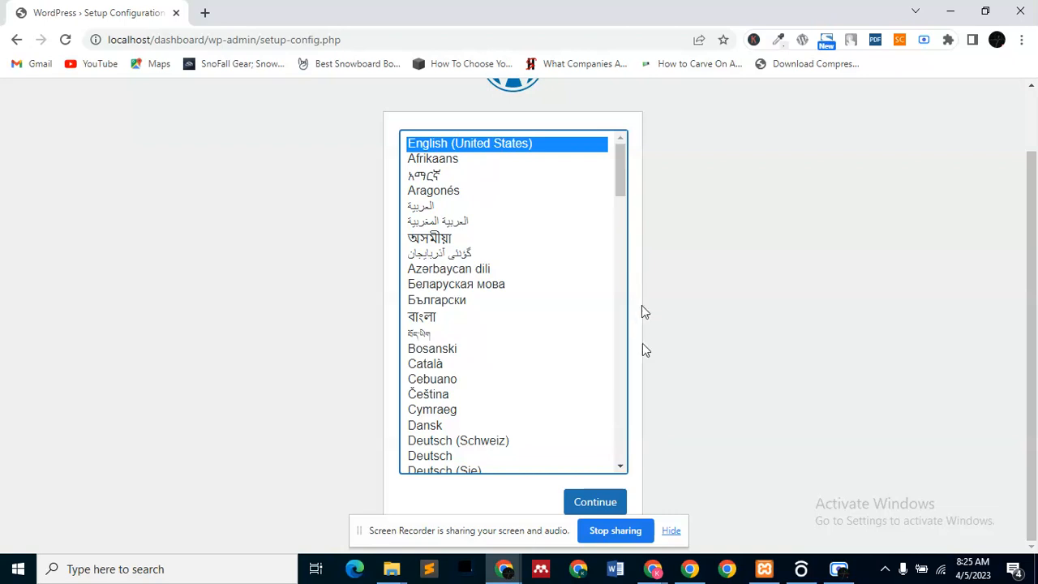